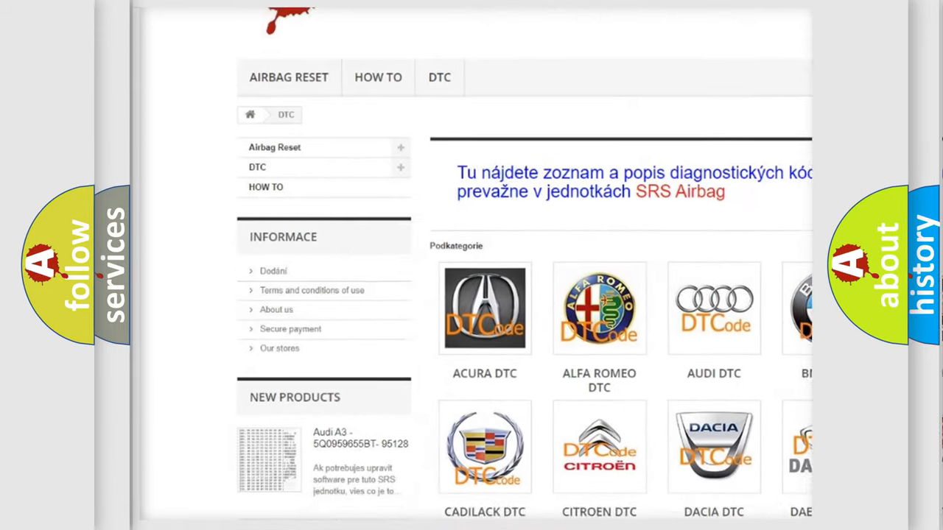
scroll("down", 3)
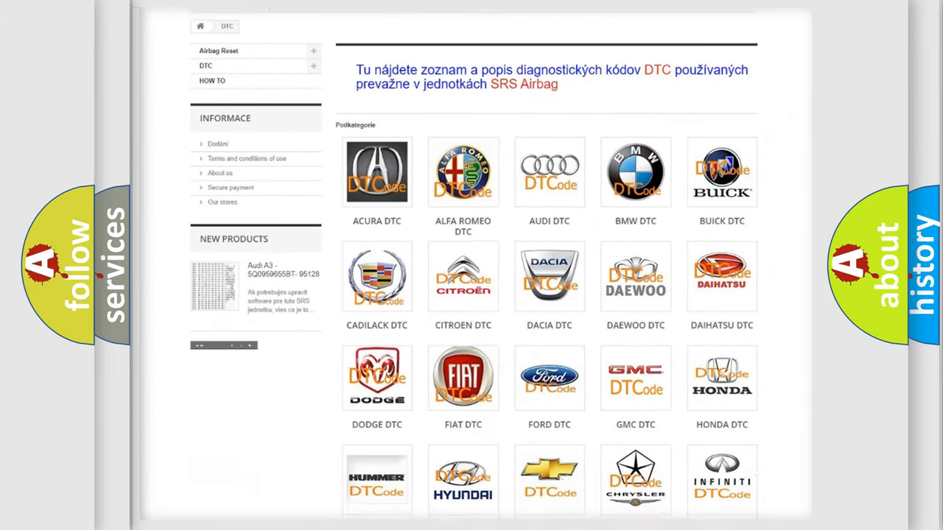
scroll("down", 3)
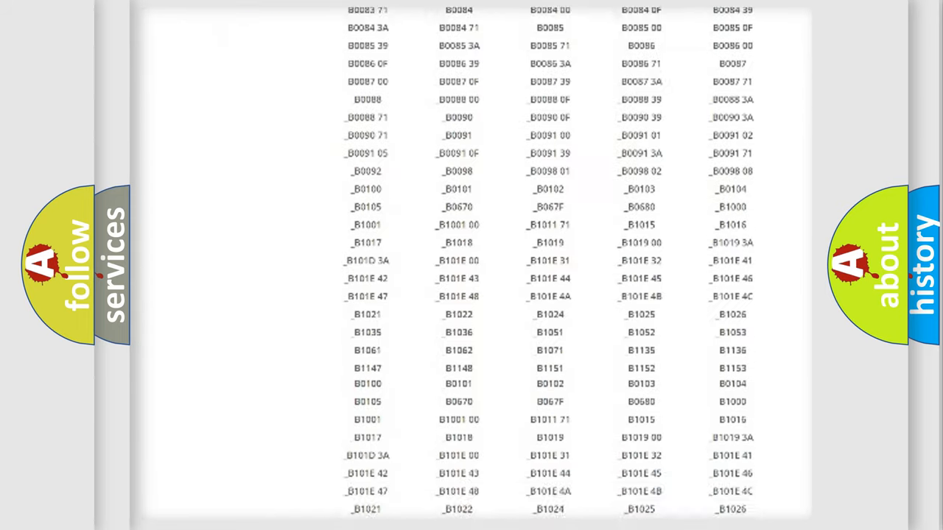
scroll("up", 3)
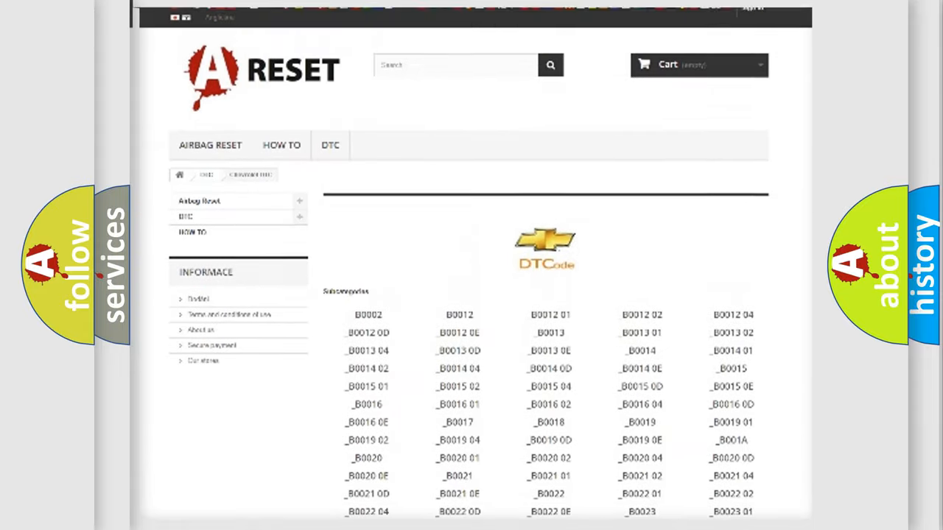